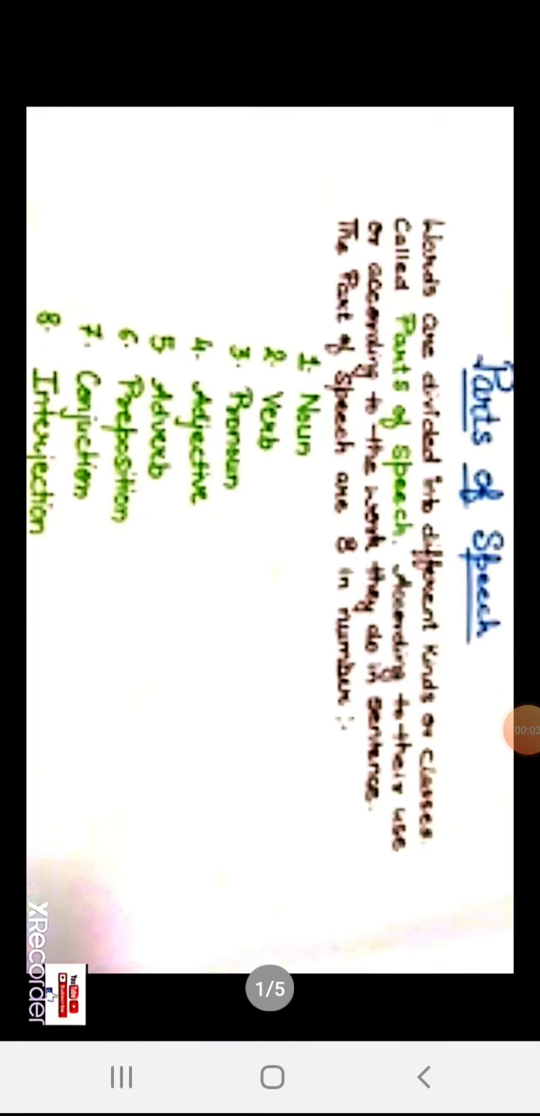
# Rotate the notes page so it displays upright
pyautogui.click(498, 730)
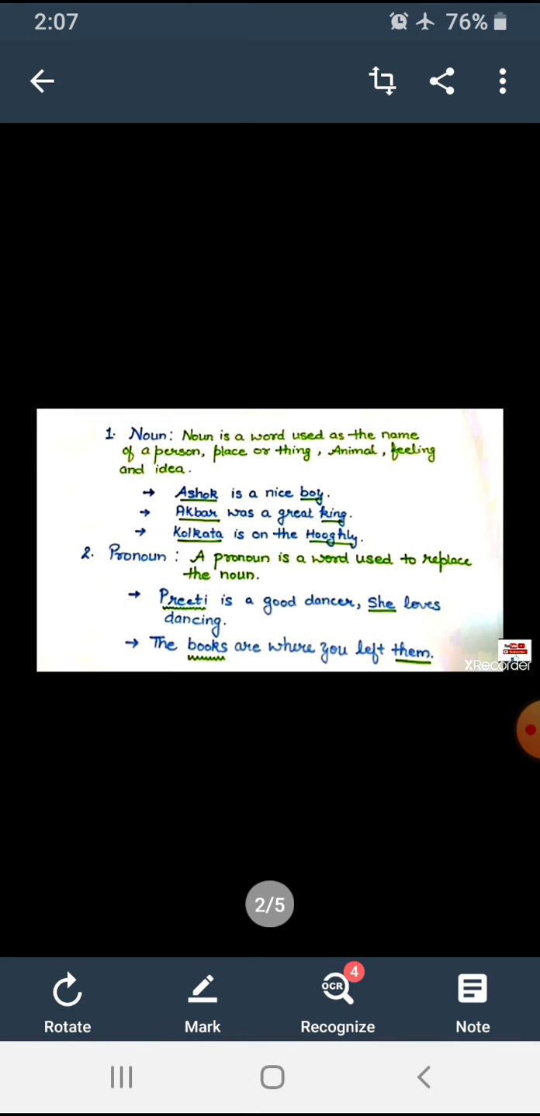
pyautogui.hscroll(-3)
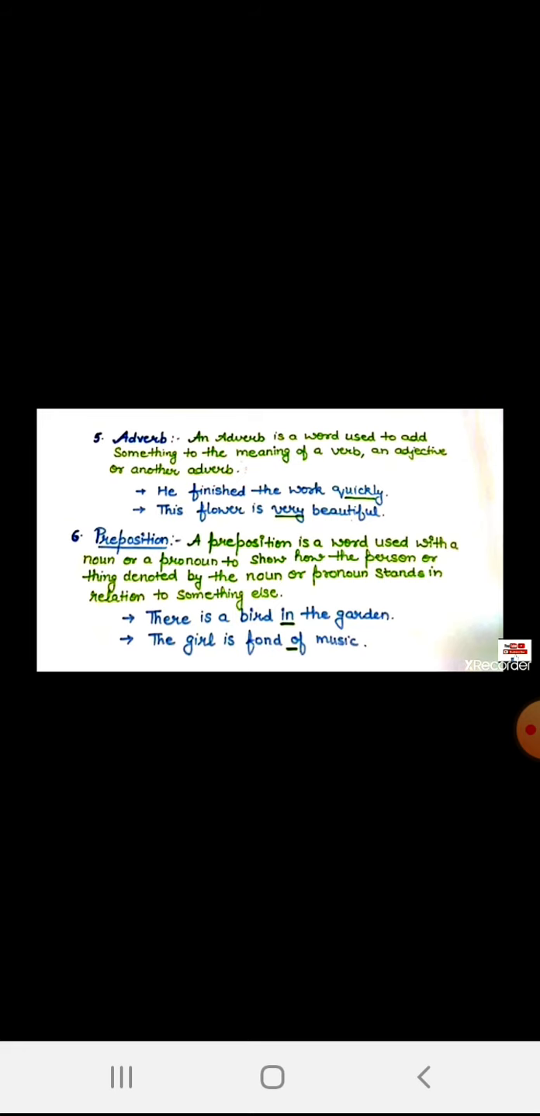
# Swipe left to page 5/5 on Conjunction, Interjection and determiners
pyautogui.hscroll(-3)
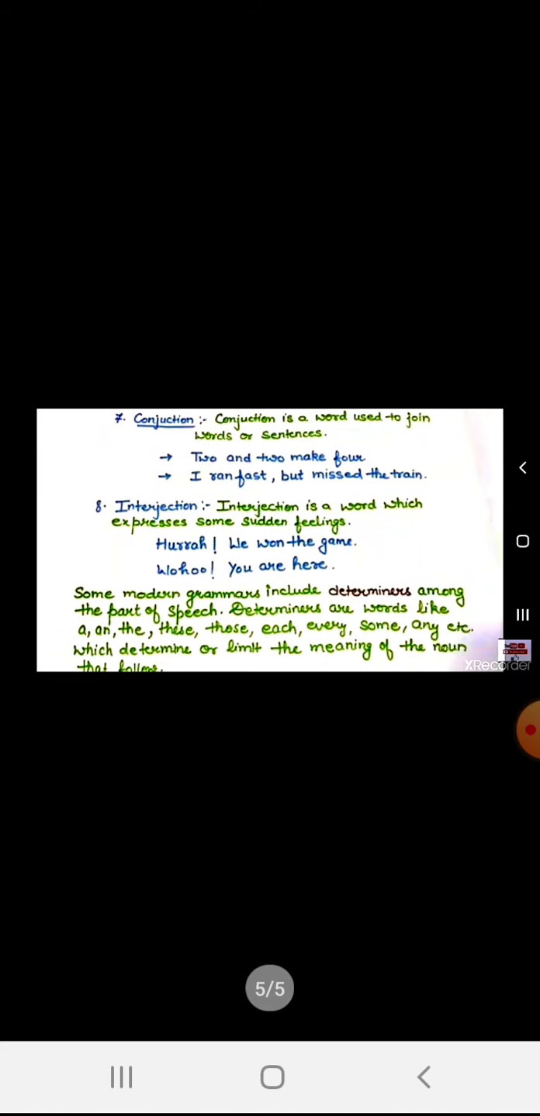
pyautogui.click(514, 729)
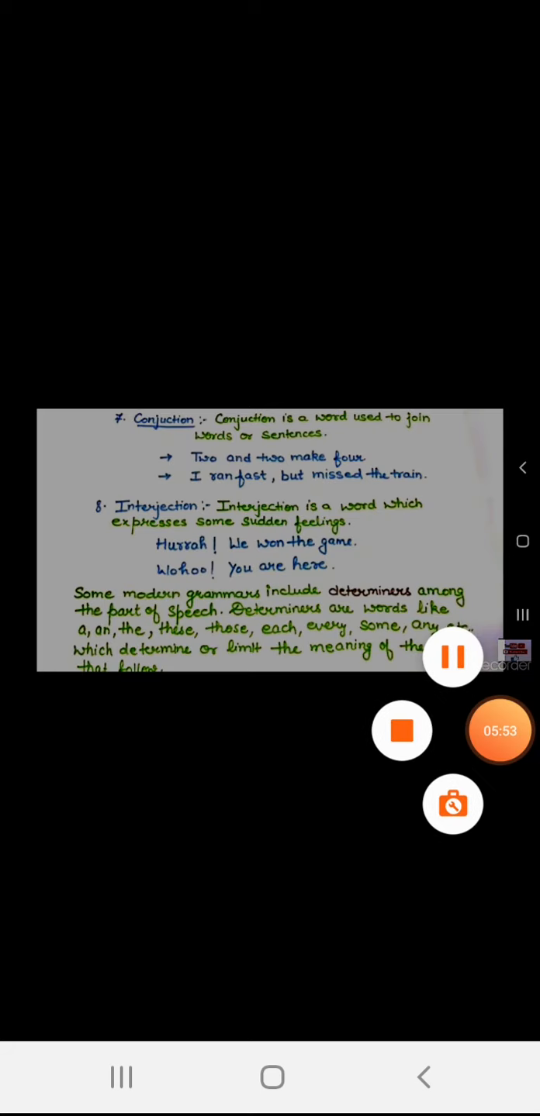